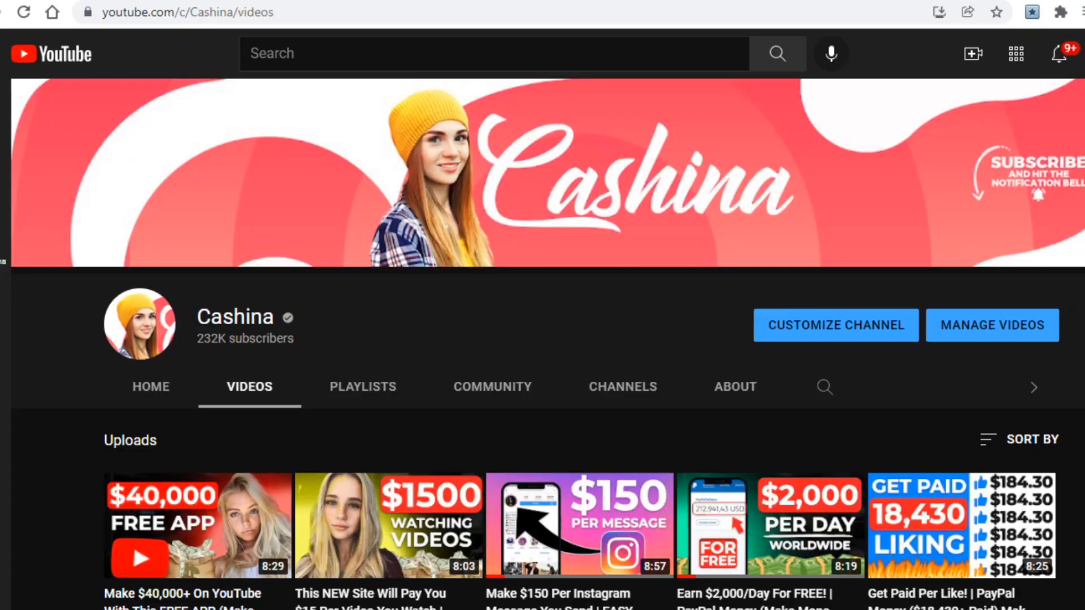
# Land on the shoutcart.com homepage and scroll down to the featured brand logos.
pyautogui.scroll(-3)
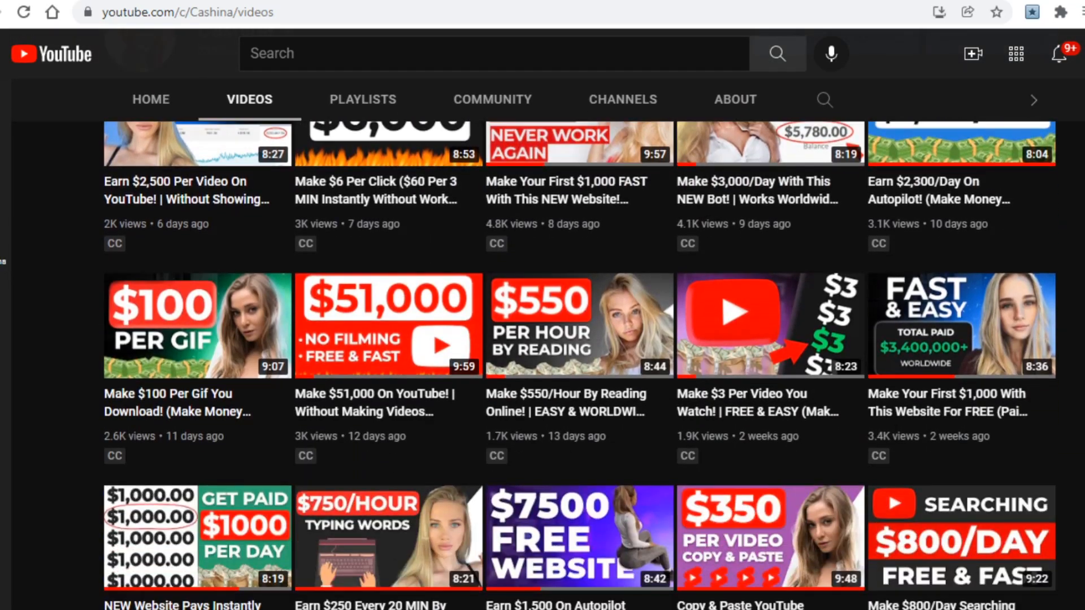
pyautogui.click(770, 326)
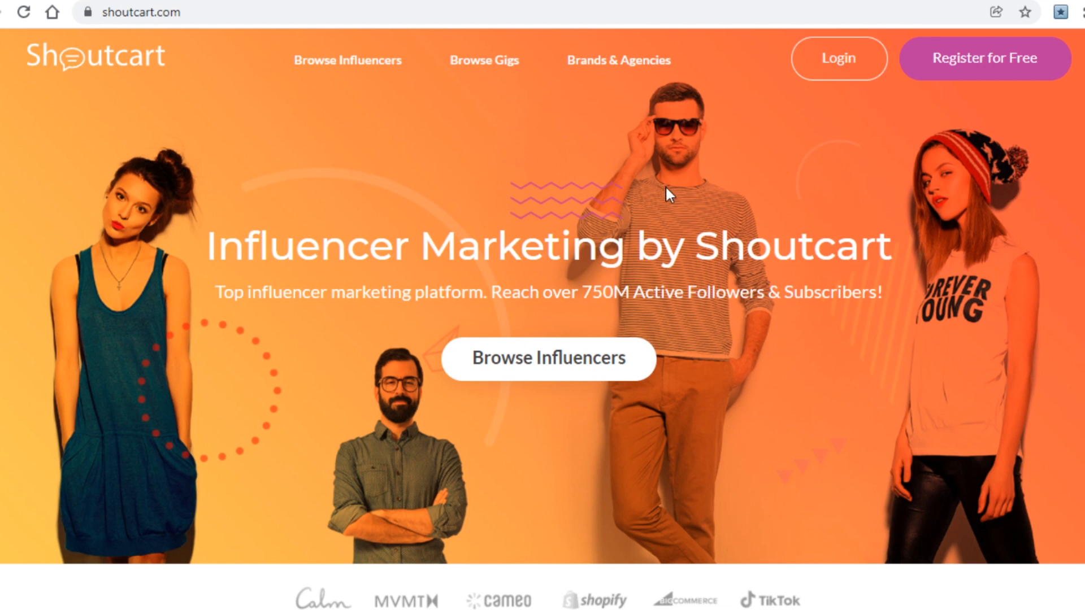
pyautogui.moveTo(239, 33)
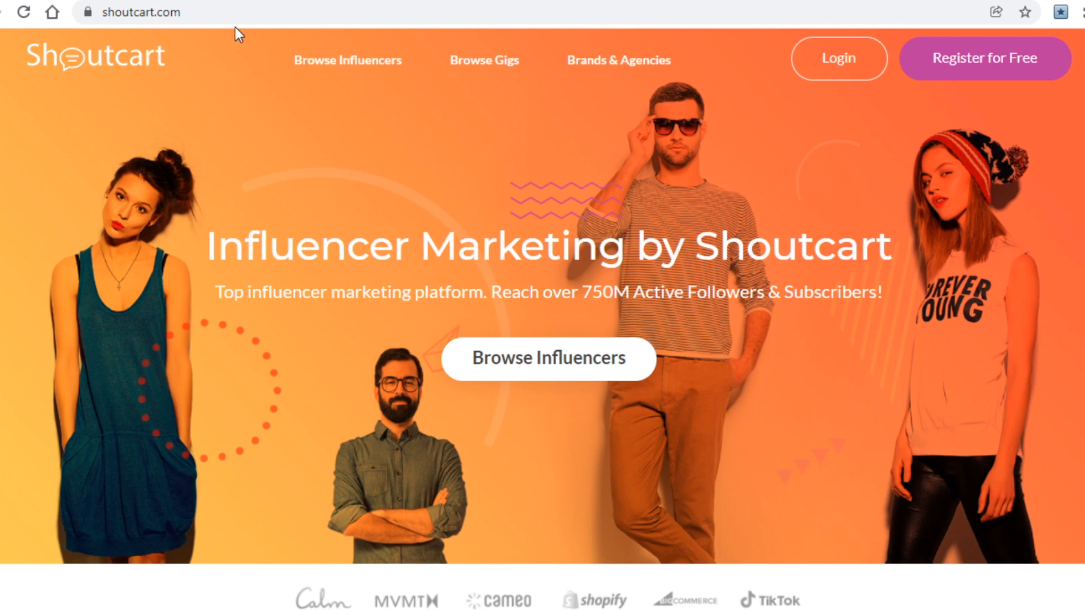
pyautogui.click(138, 13)
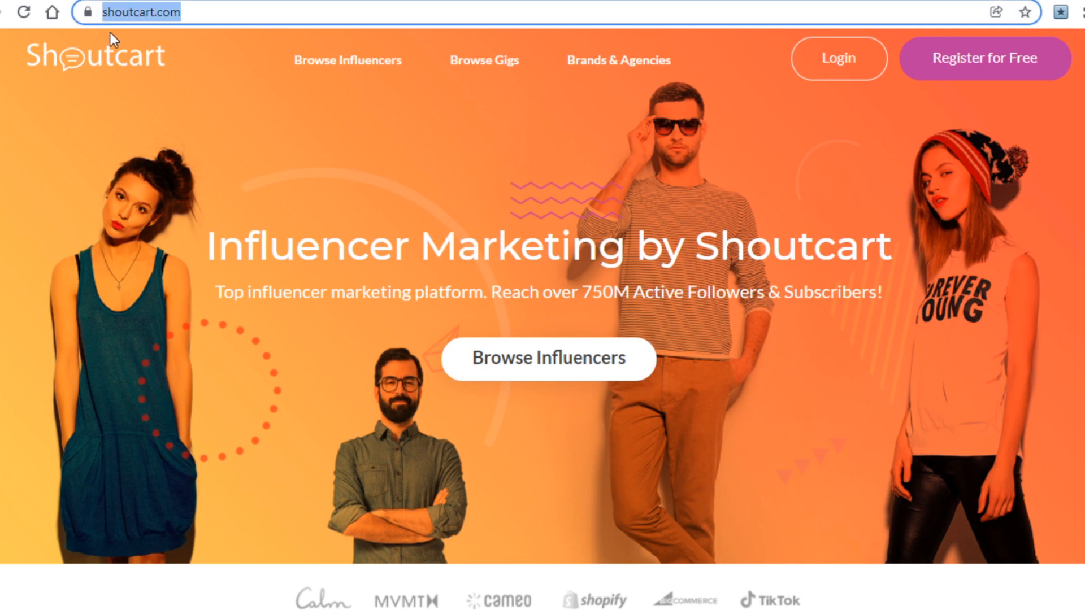
pyautogui.moveTo(209, 141)
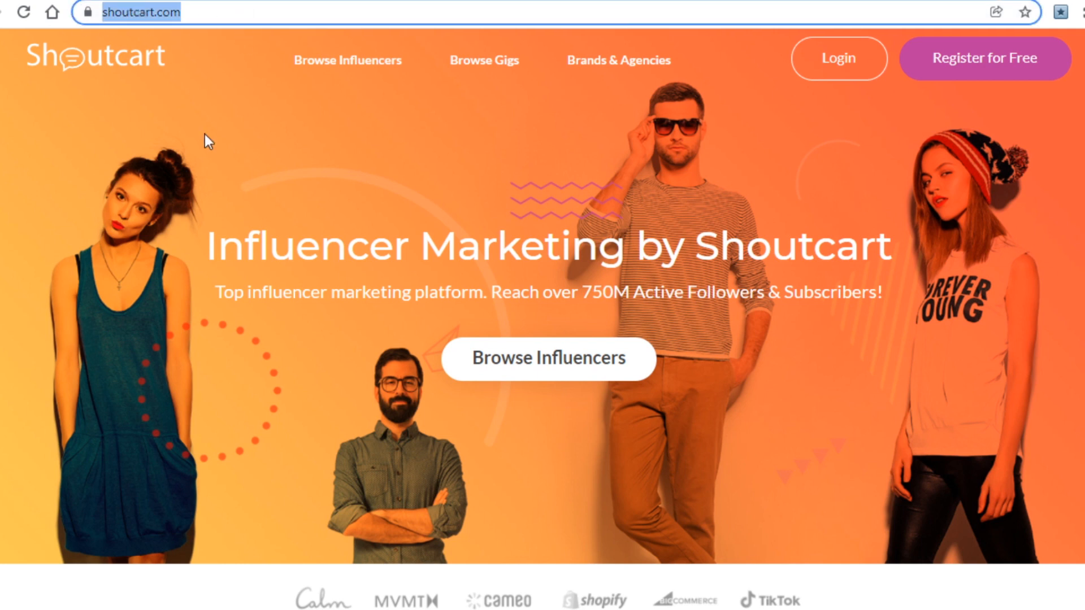
pyautogui.scroll(-3)
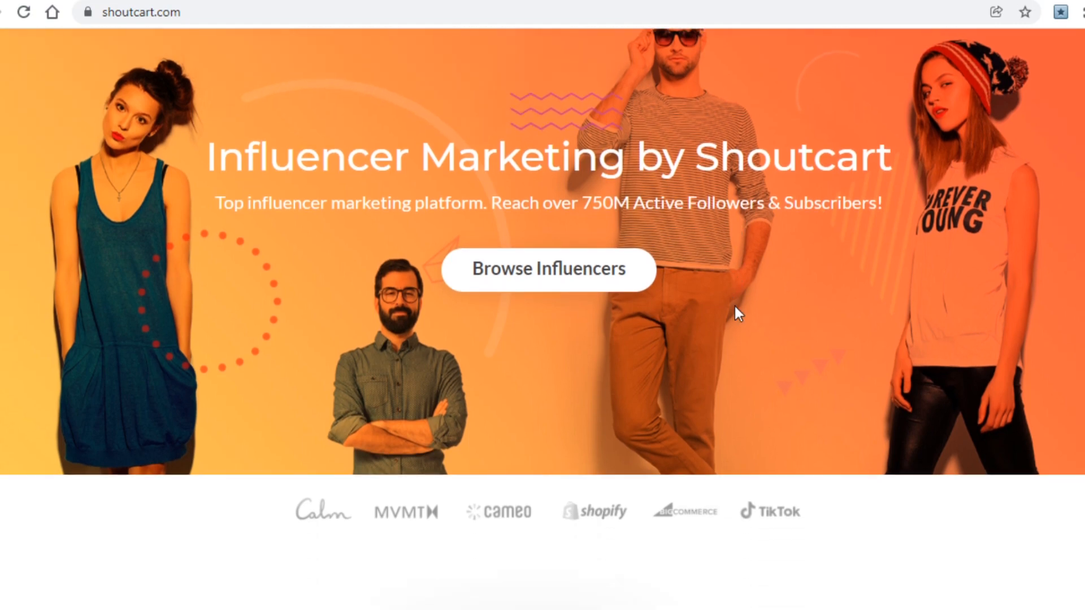